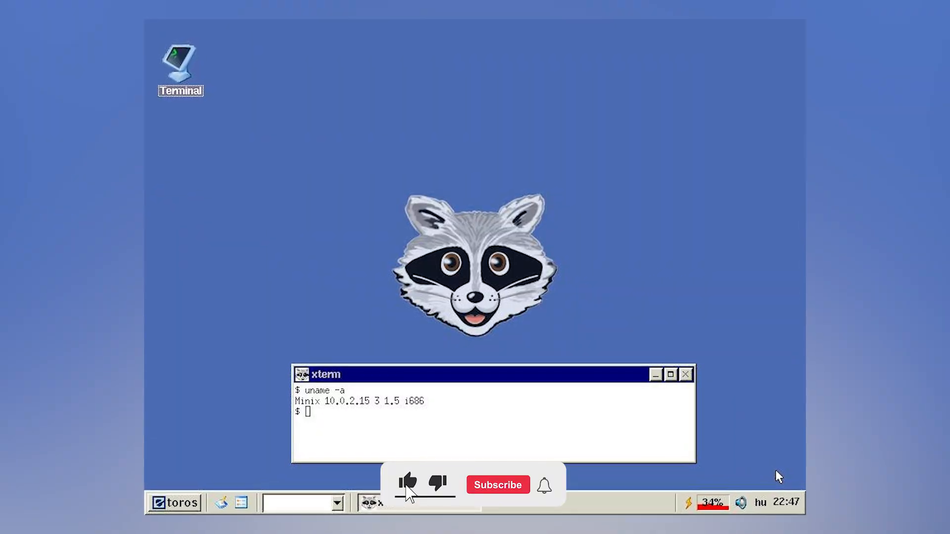
left_click(497, 485)
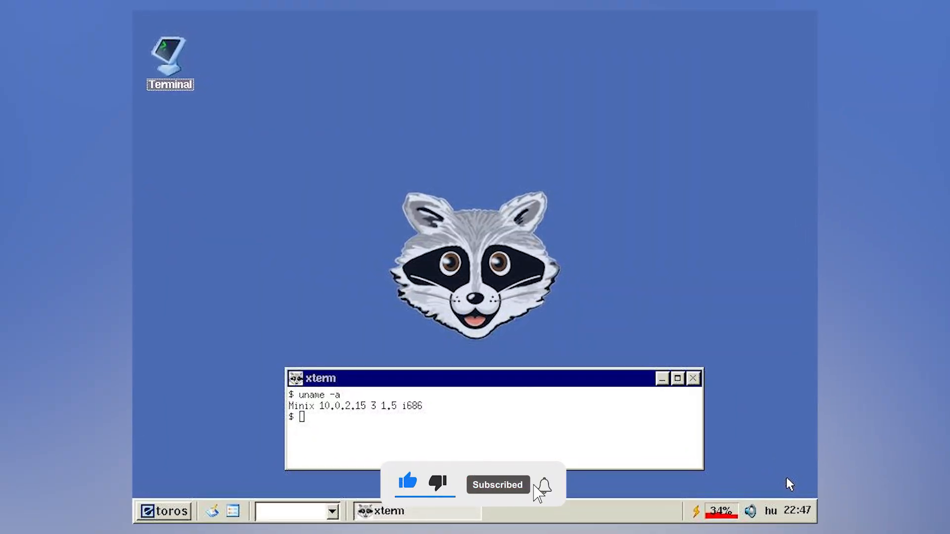